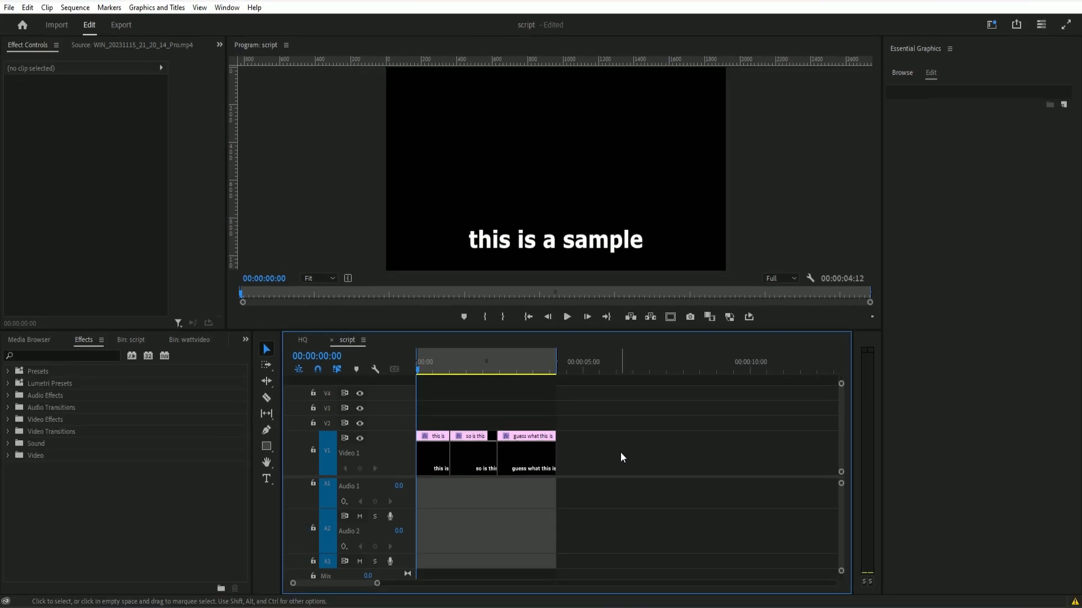
mouse_move(619, 454)
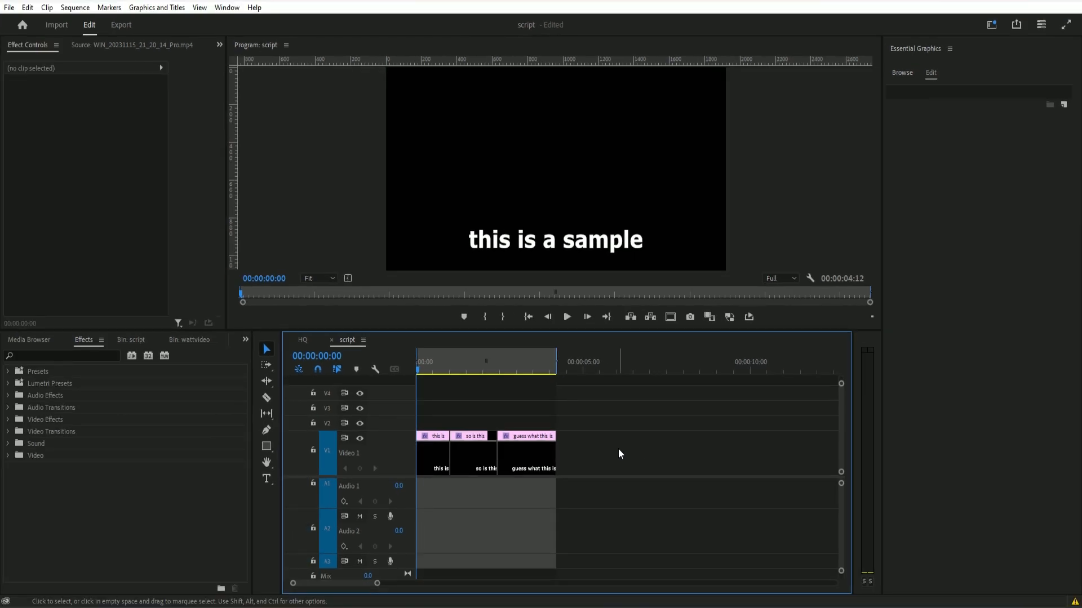
mouse_move(627, 432)
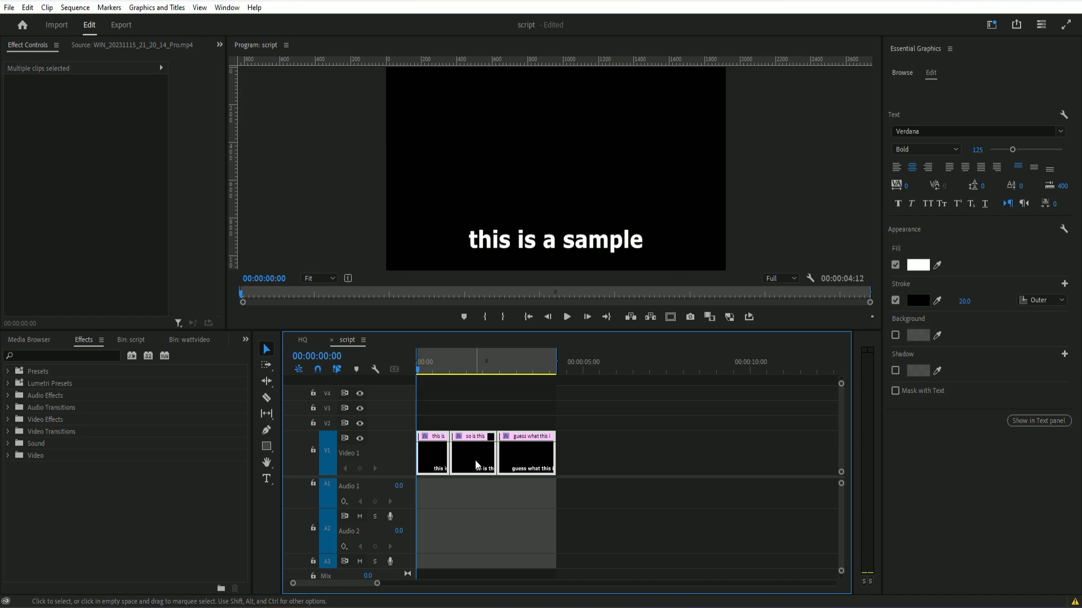
- Replace the selected caption clips with a linked After Effects composition
right_click(475, 453)
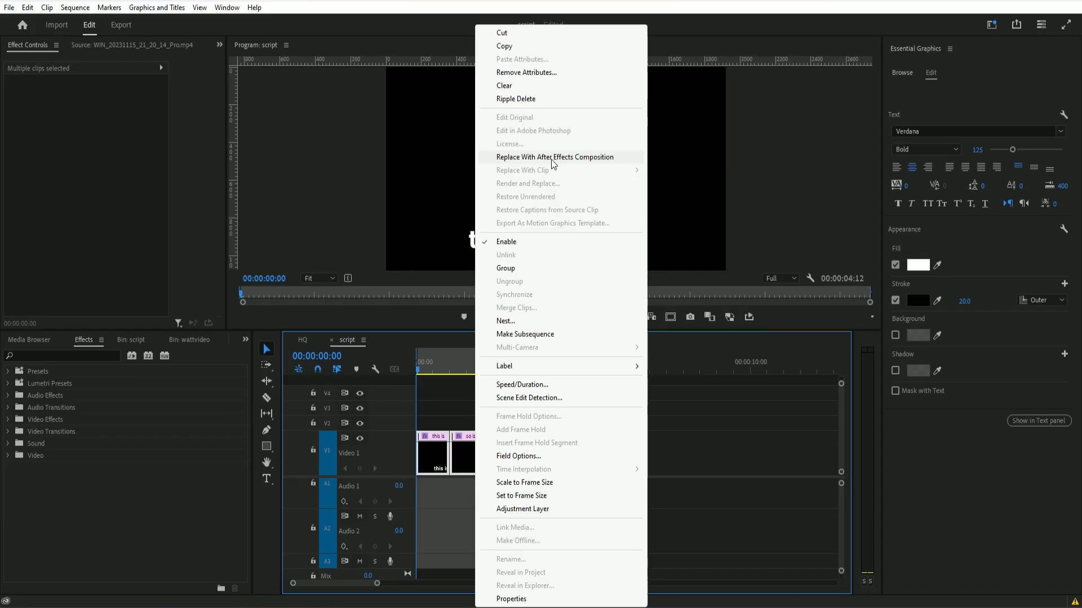
left_click(554, 157)
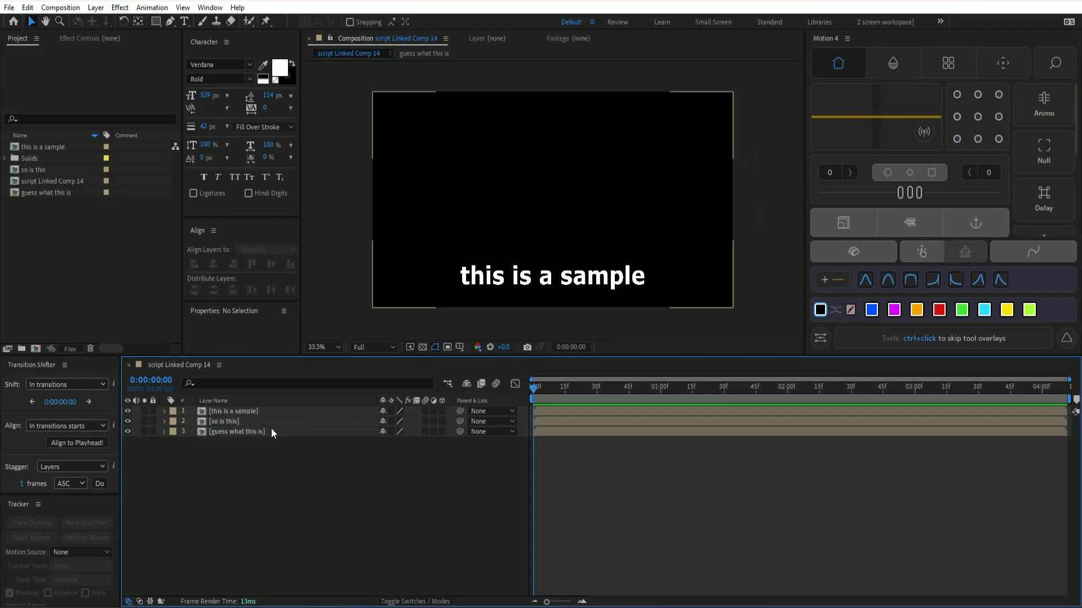
- Open the 'guess what this is' caption precomp as its own composition
double_click(48, 192)
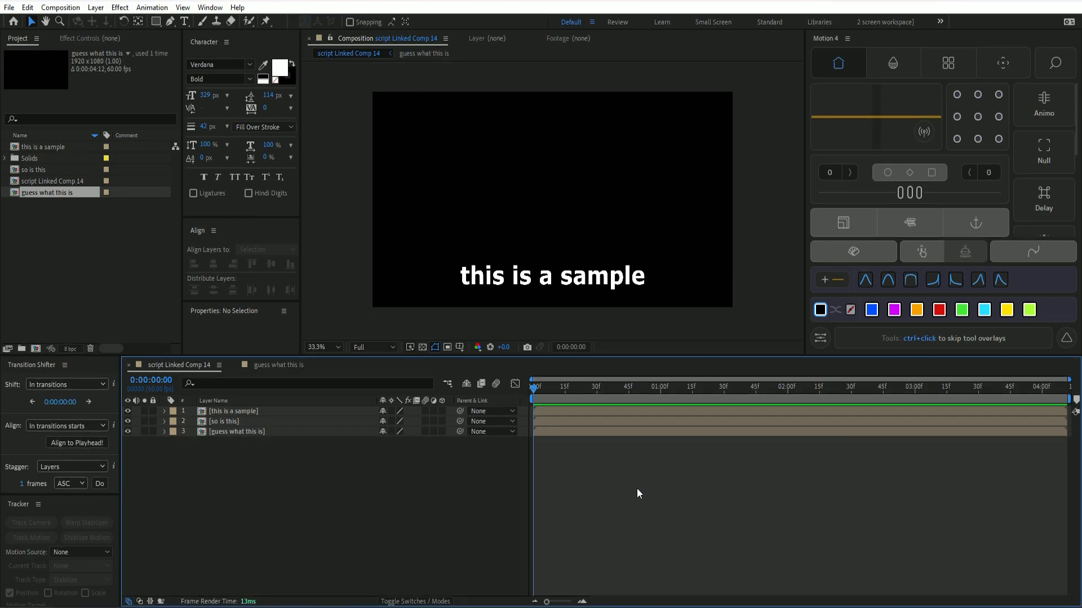
left_click(237, 431)
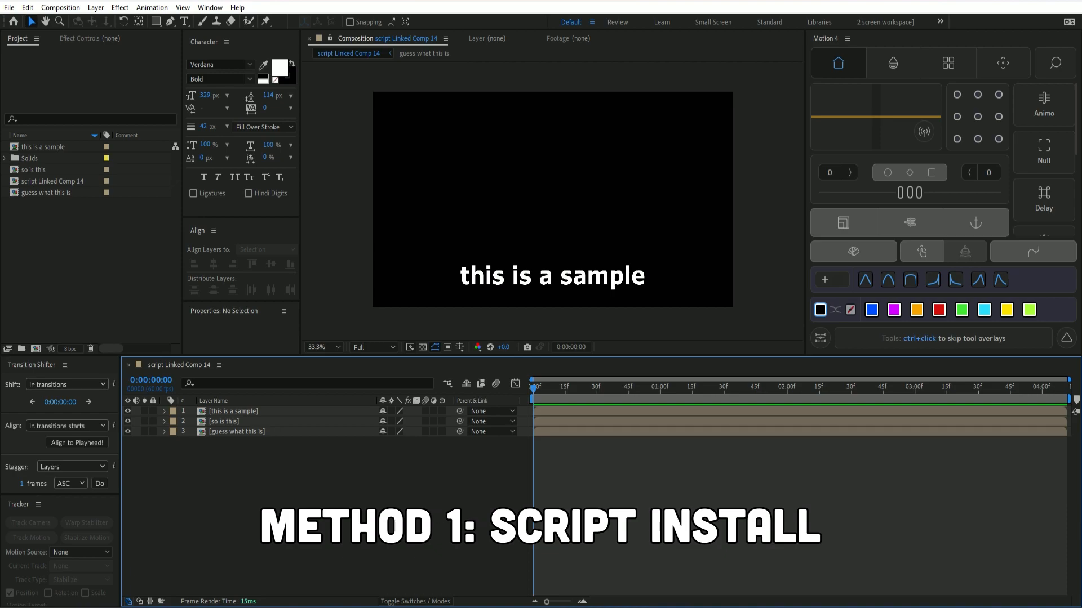
- Install the precomptolayer script file via File > Scripts and acknowledge the restart notice
left_click(9, 7)
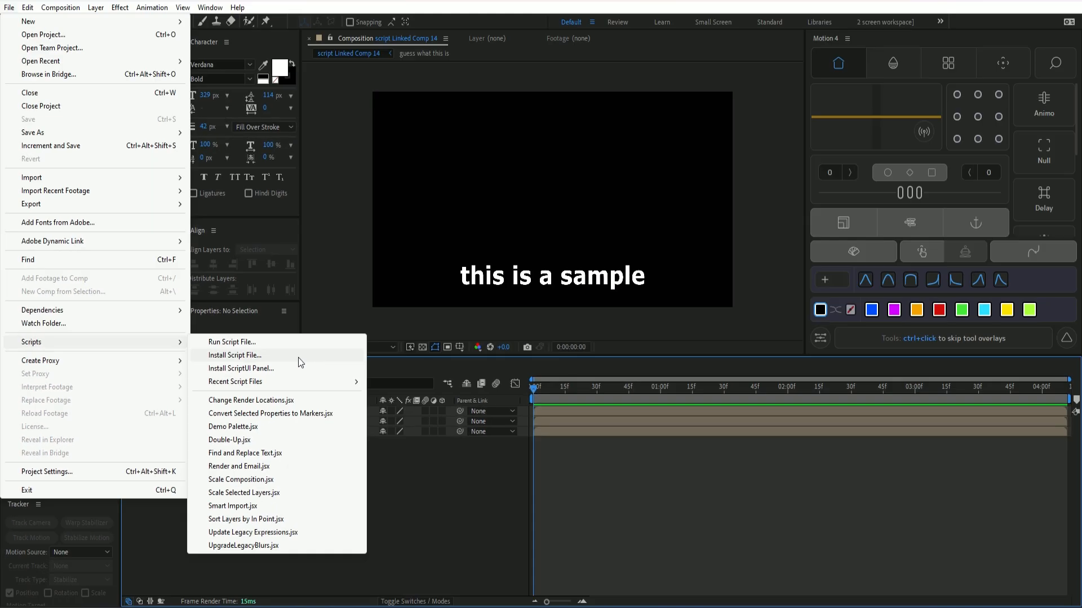
left_click(232, 341)
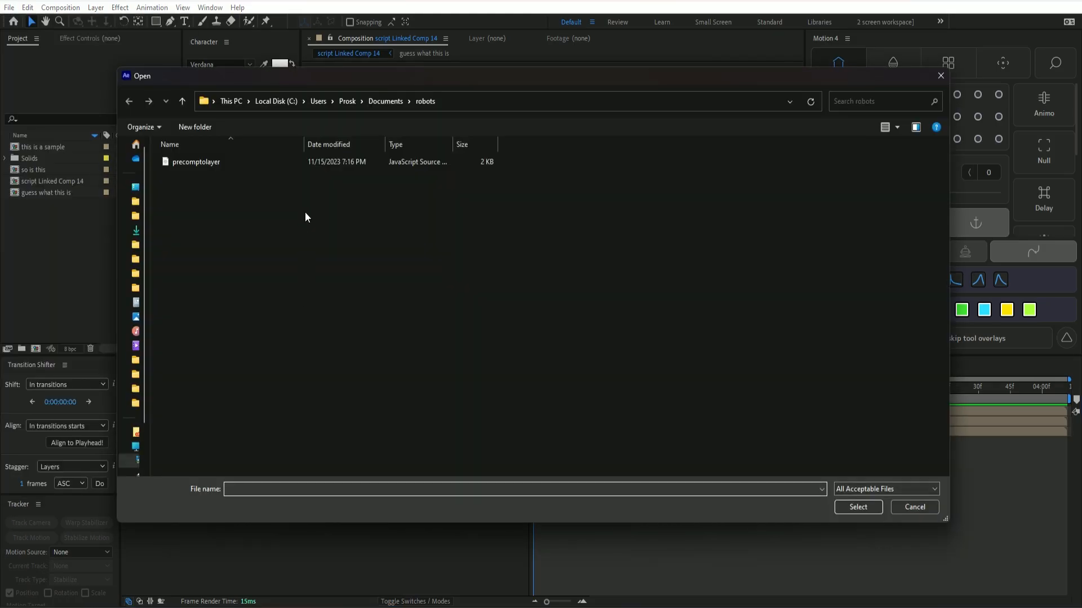
left_click(195, 161)
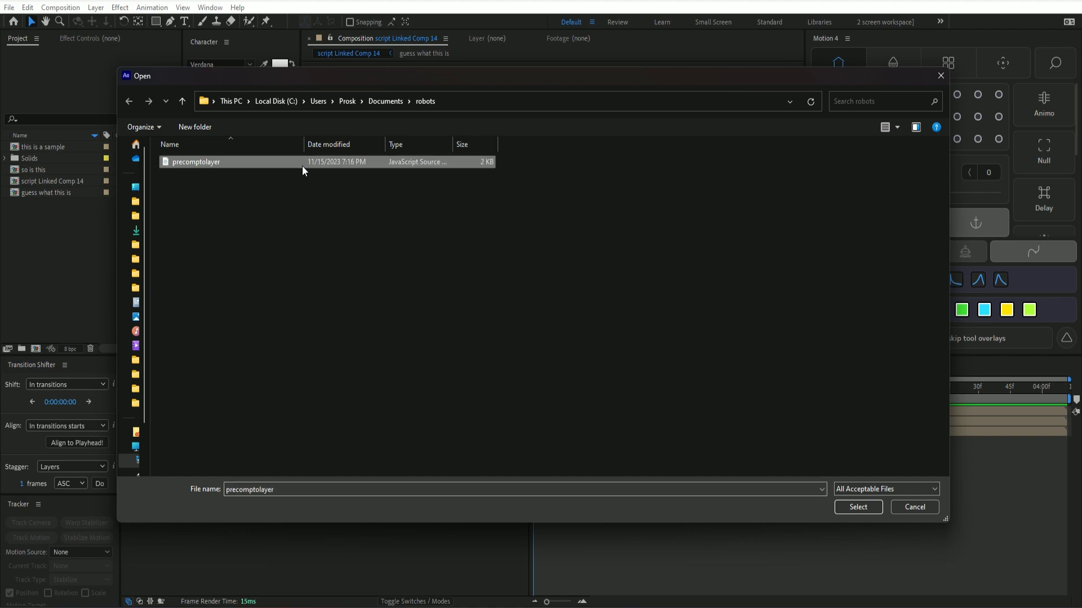
left_click(857, 507)
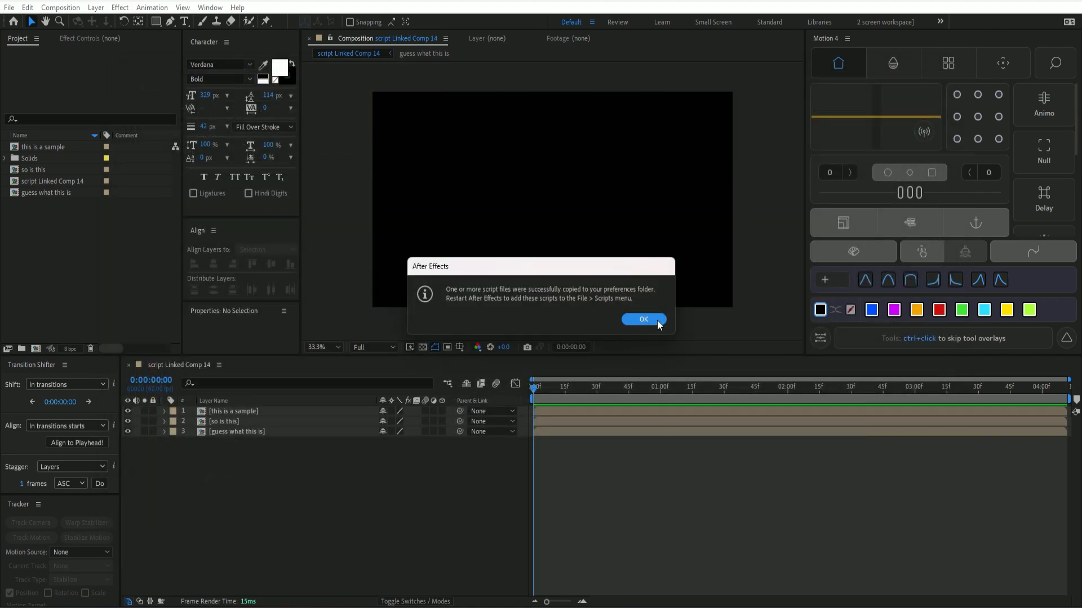
left_click(642, 319)
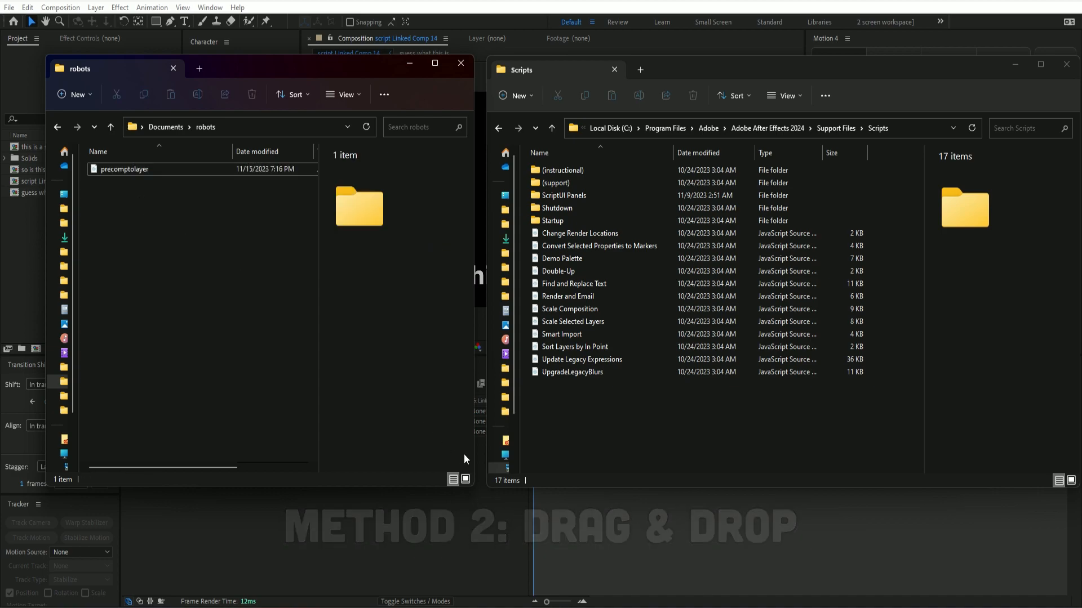
- Show the robots folder with precomptolayer beside the After Effects Scripts folder
left_click(124, 169)
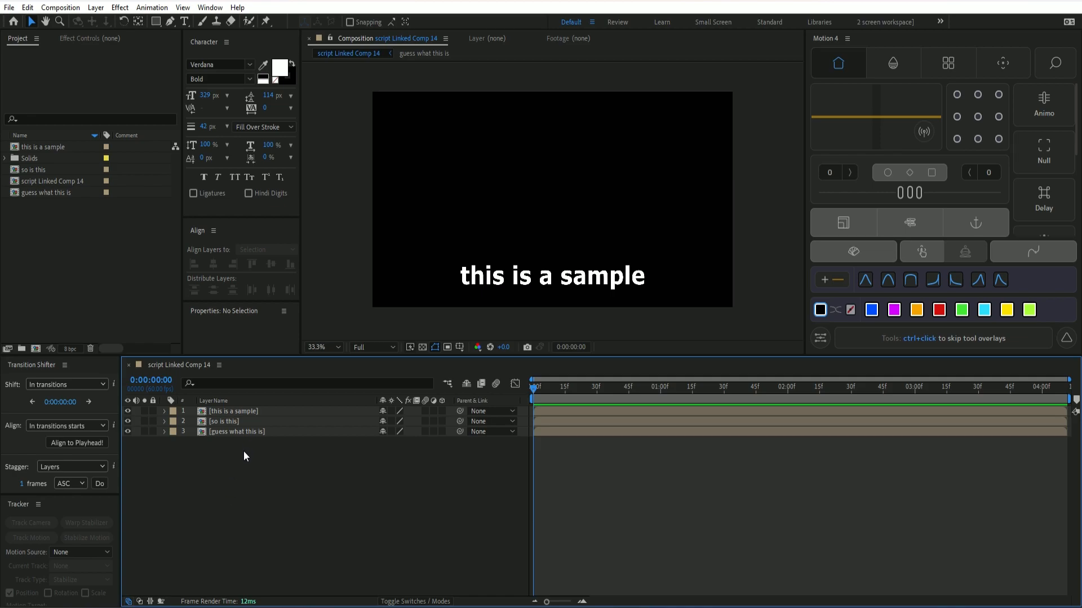
mouse_move(256, 469)
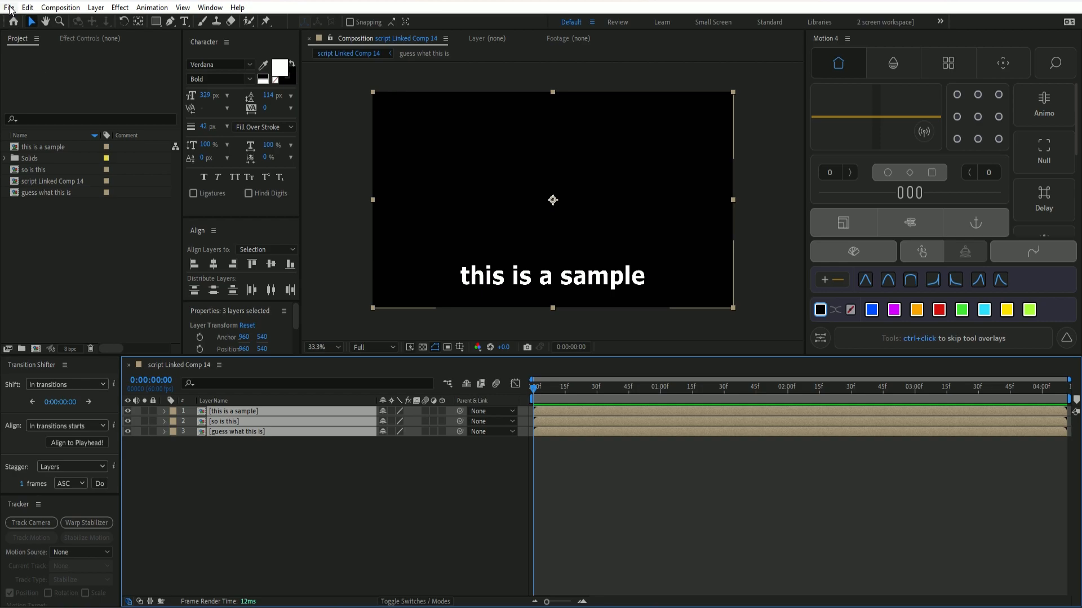
left_click(9, 8)
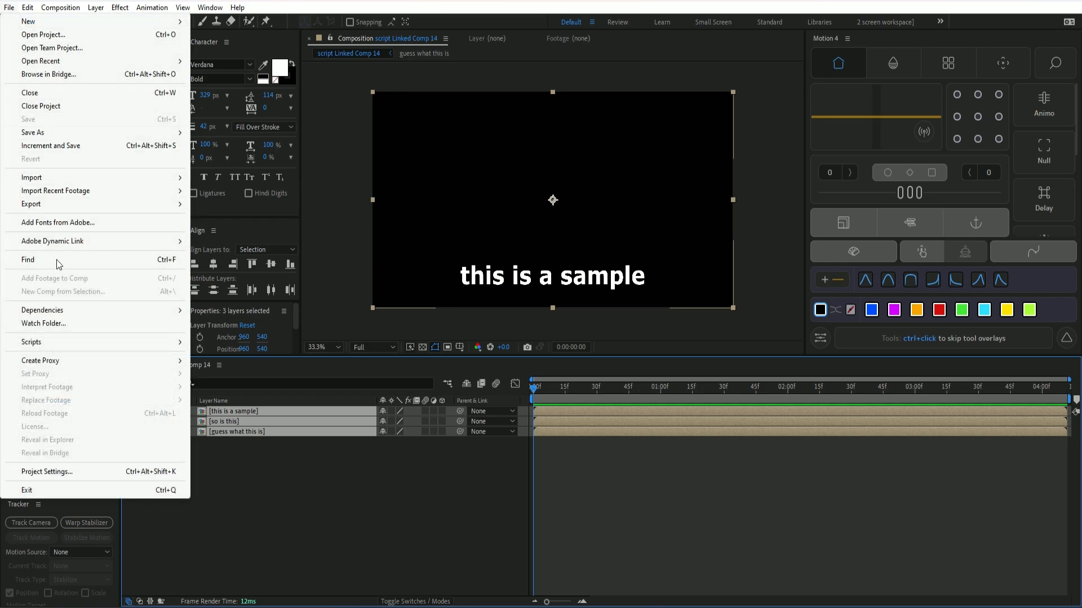
left_click(31, 342)
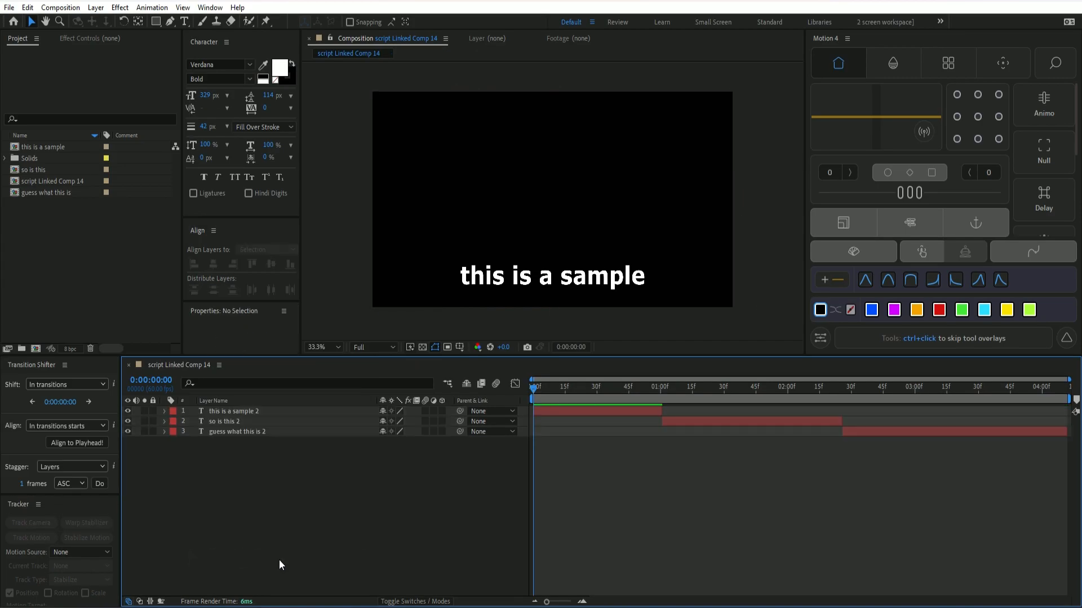
mouse_move(335, 547)
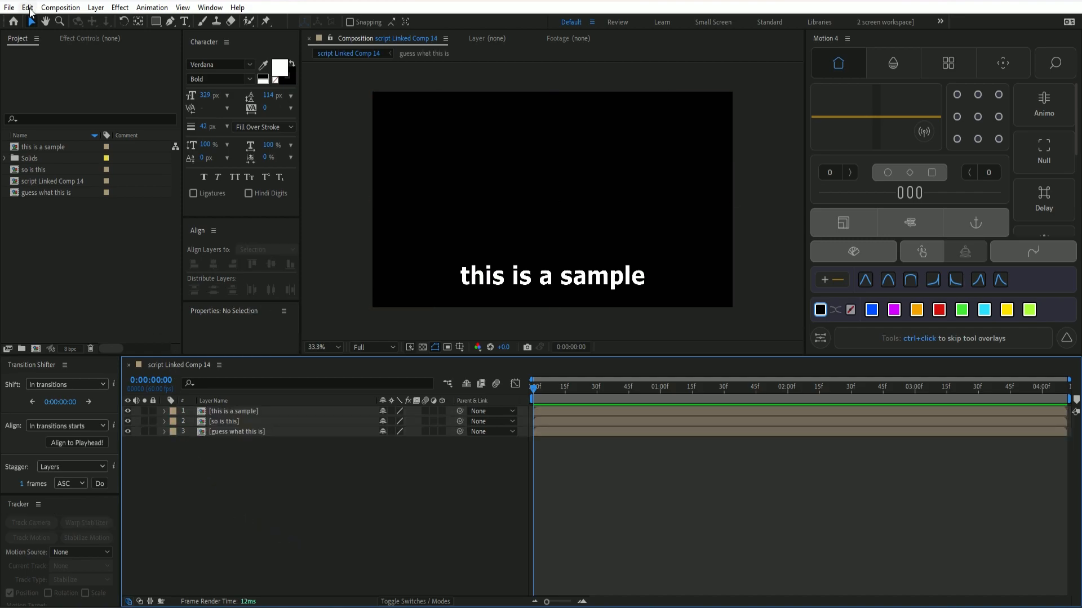
- Search 'precomp' in the Keyboard Shortcuts editor to assign the script a shortcut
left_click(27, 7)
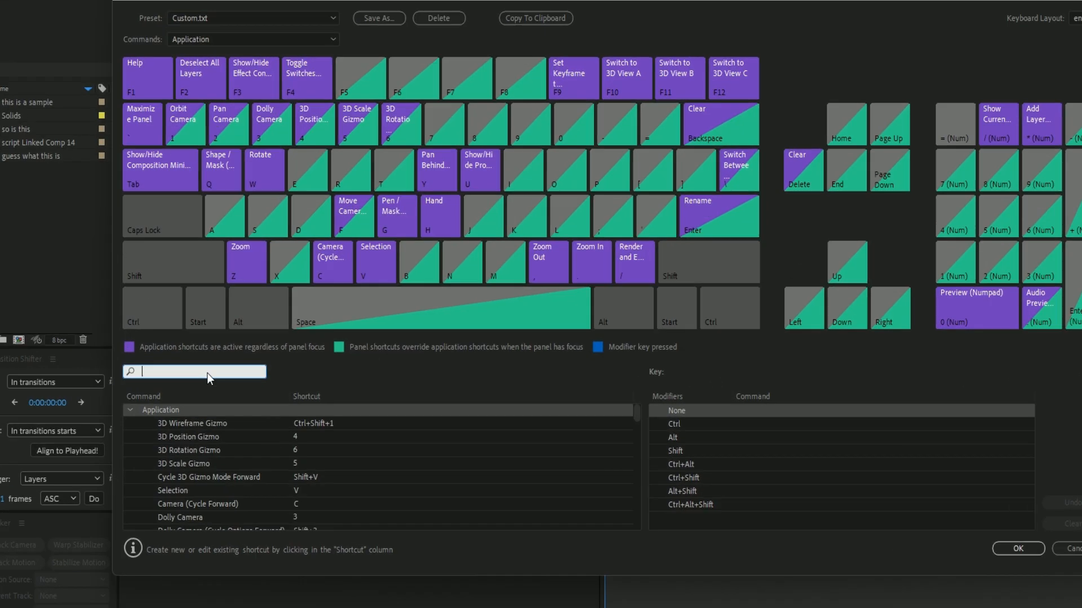
type("precomp")
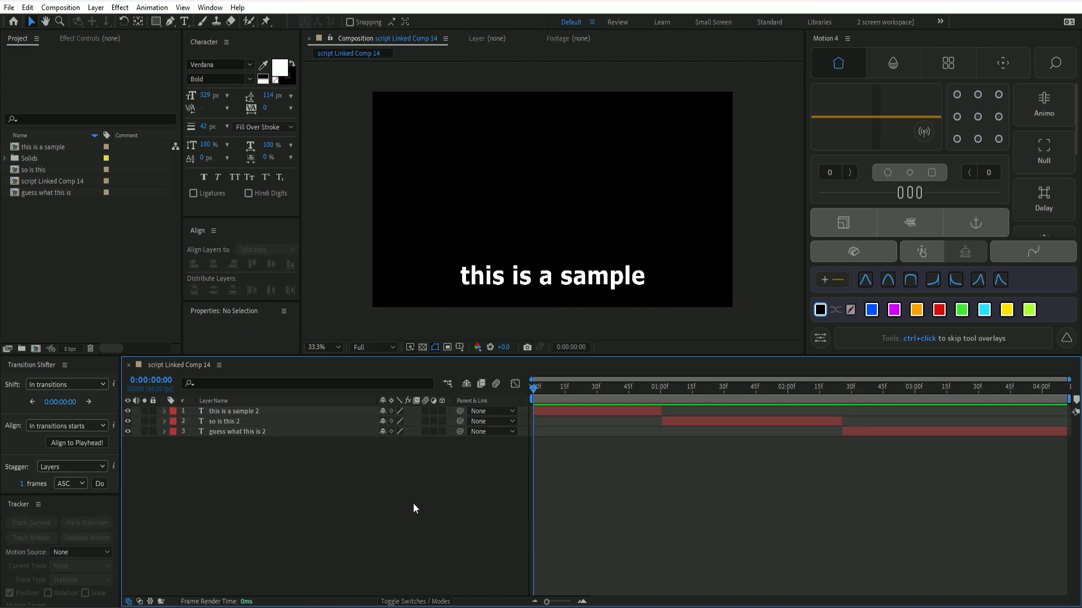
mouse_move(403, 518)
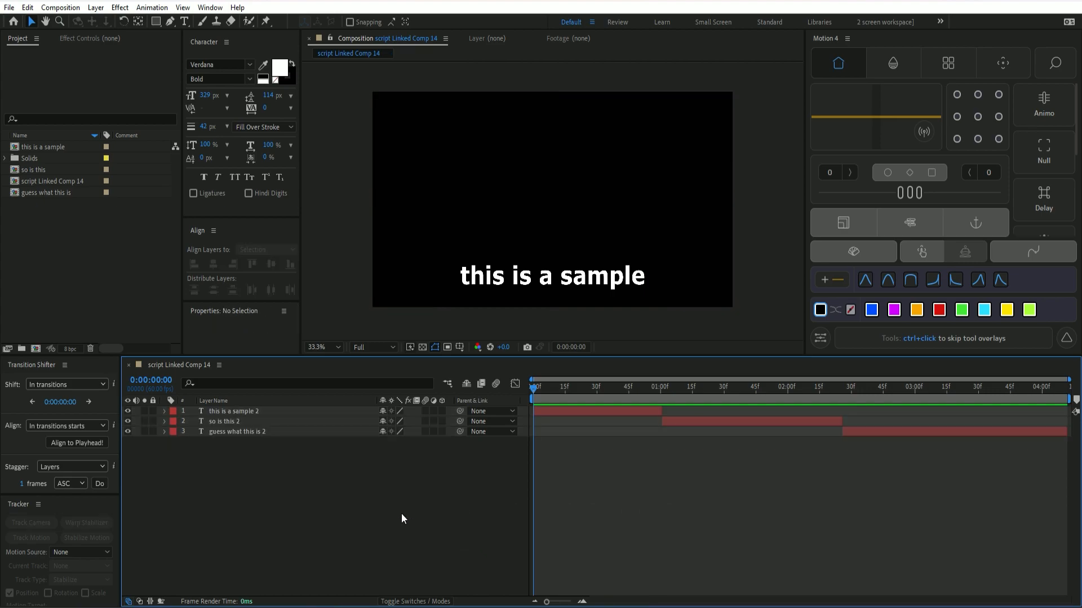